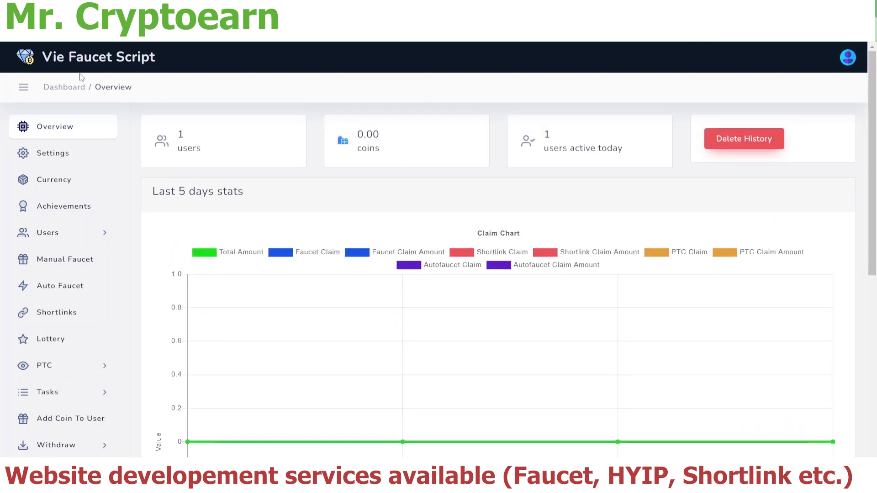
pyautogui.moveTo(54, 180)
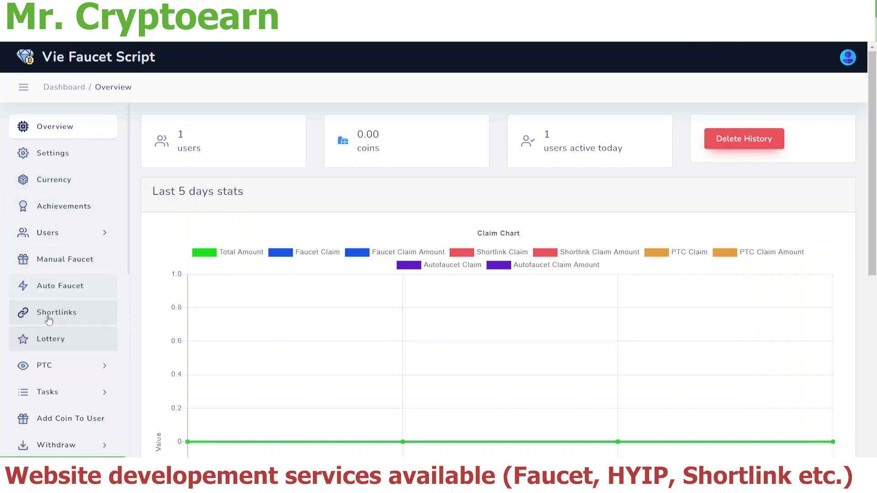
# Go to the admin Shortlinks page with the empty Add Link form.
pyautogui.click(56, 313)
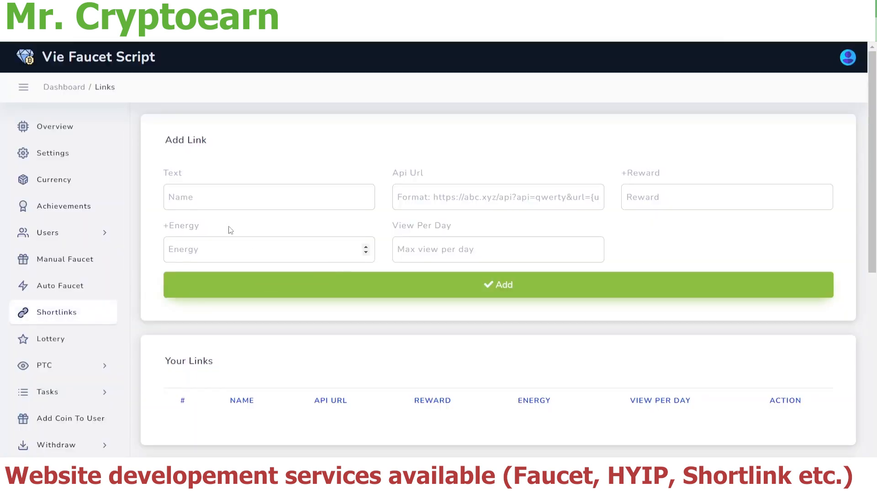
# Enter link name test, reward 100, energy 100 and 1 view per day.
pyautogui.click(269, 197)
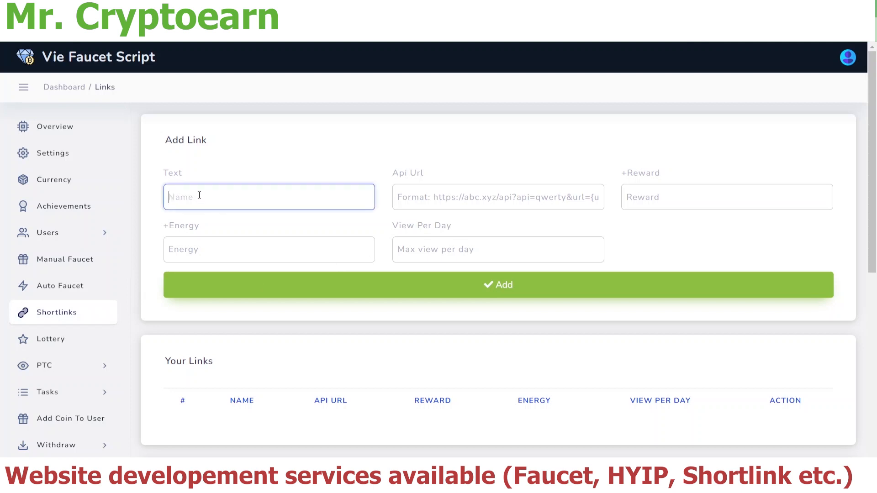
pyautogui.write('test')
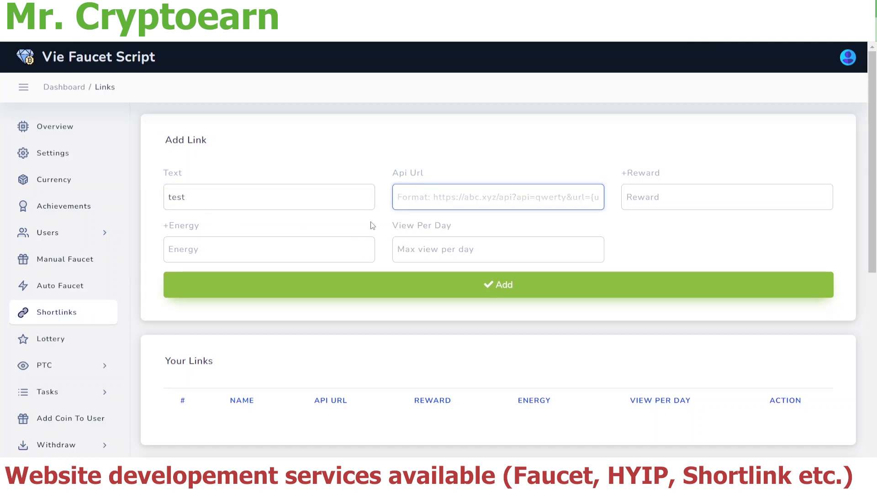
pyautogui.write('1')
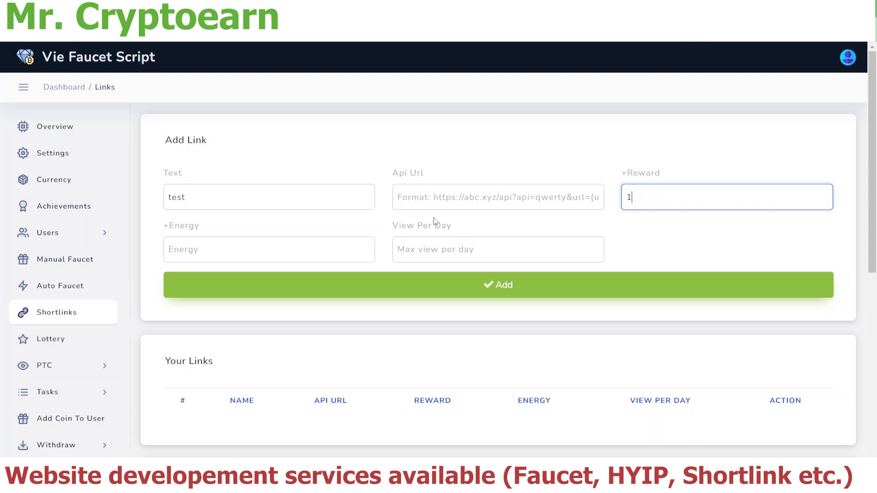
pyautogui.write('00')
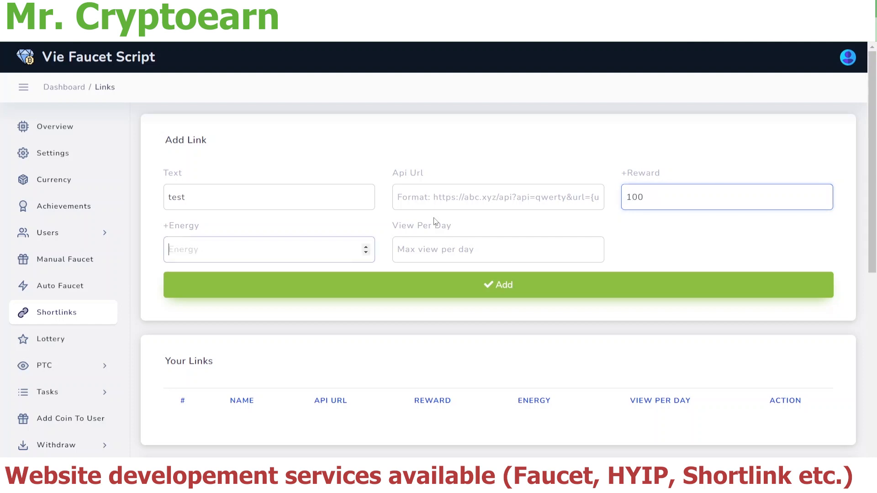
pyautogui.write('100')
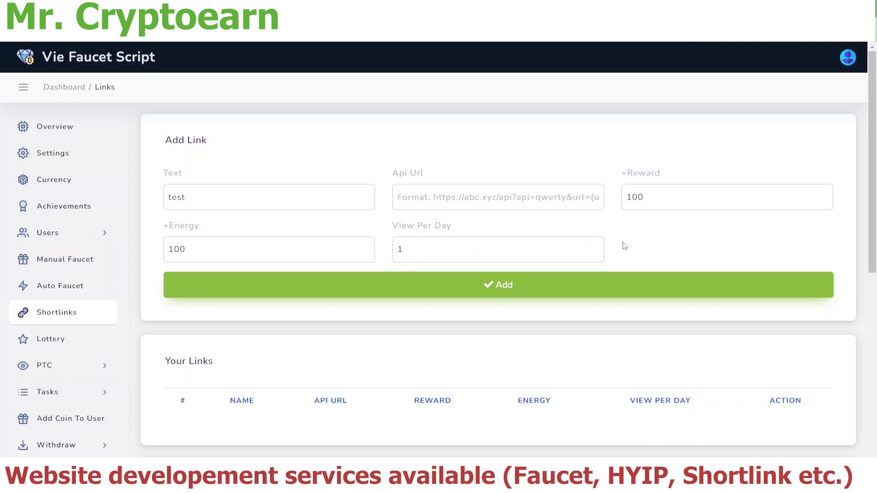
pyautogui.moveTo(515, 432)
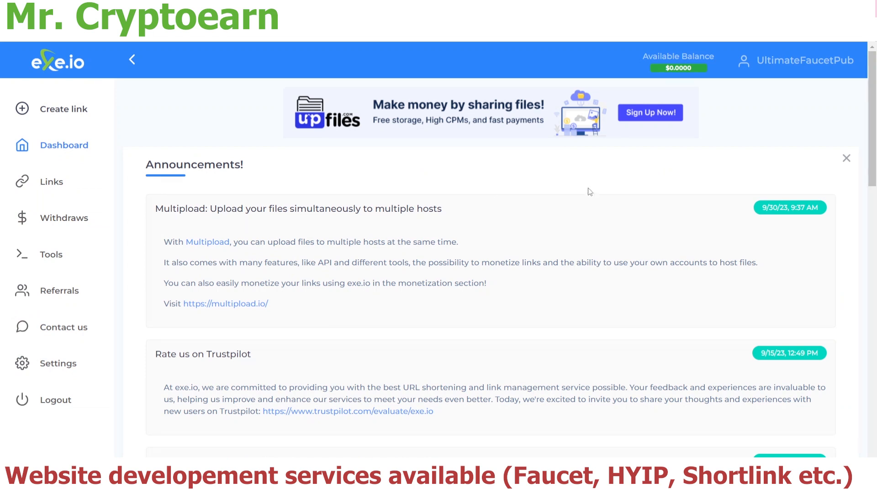
pyautogui.moveTo(663, 76)
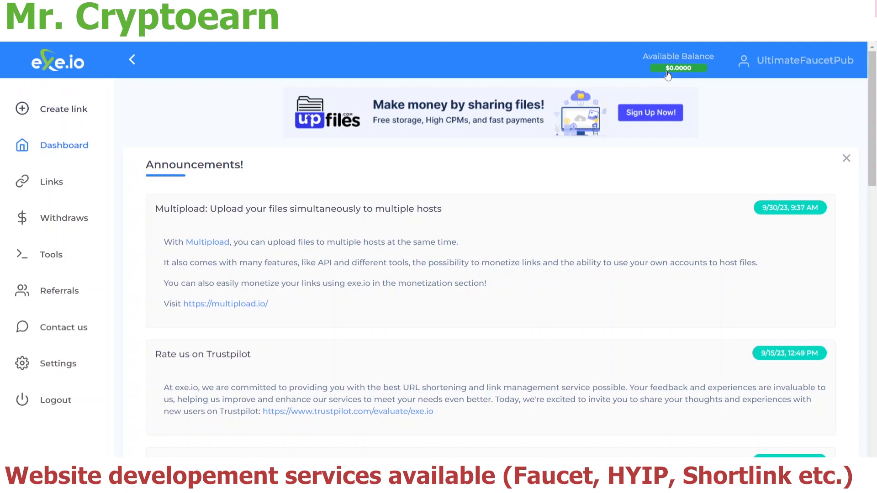
# Reach exe.io's Developers API page showing the token and example request URL.
pyautogui.click(847, 158)
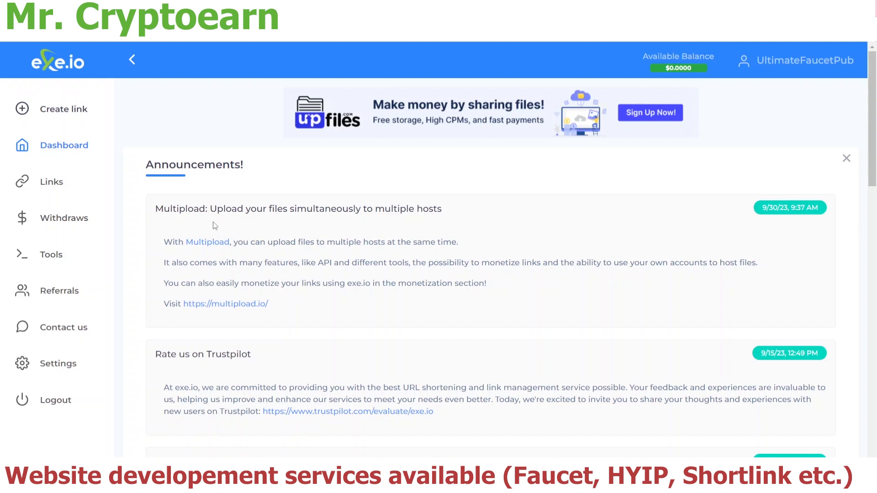
pyautogui.moveTo(59, 291)
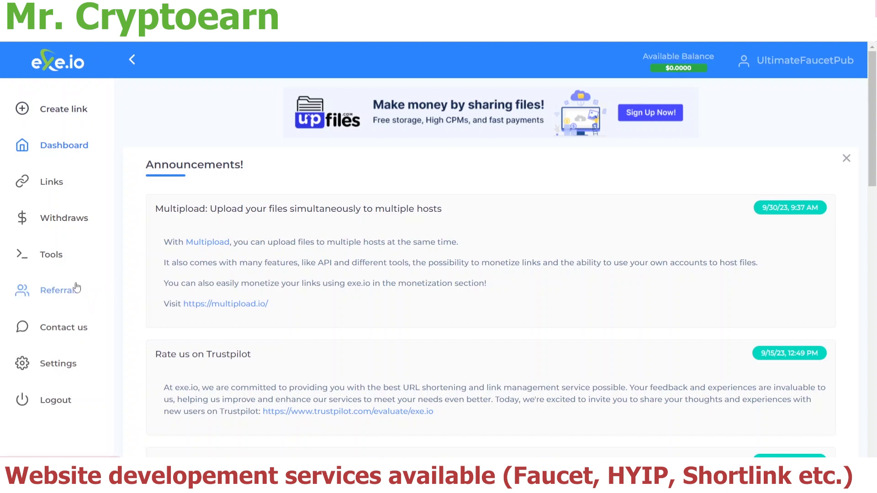
pyautogui.click(51, 255)
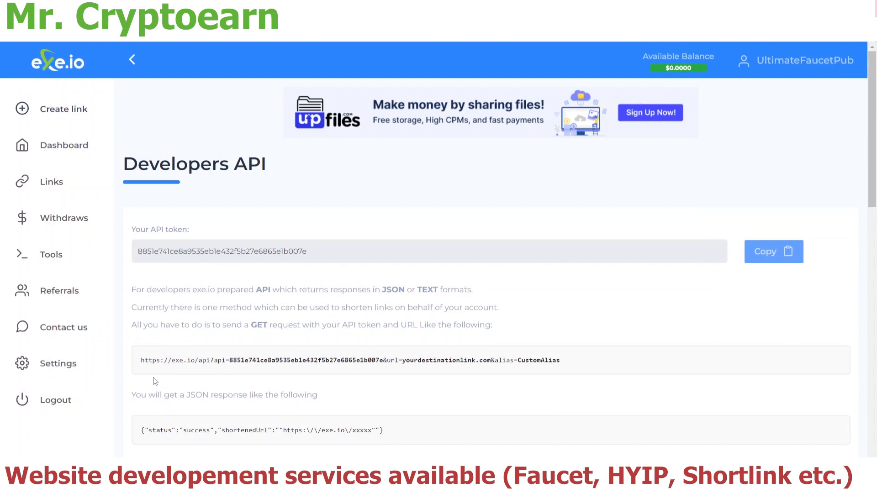
pyautogui.moveTo(148, 274)
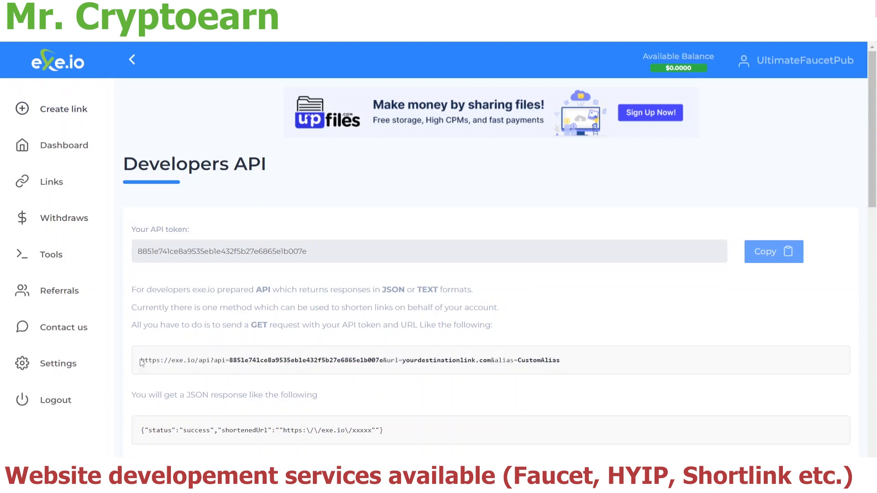
# Select the exe.io example API request URL through its url= parameter for copying.
pyautogui.moveTo(142, 360); pyautogui.dragTo(384, 360)
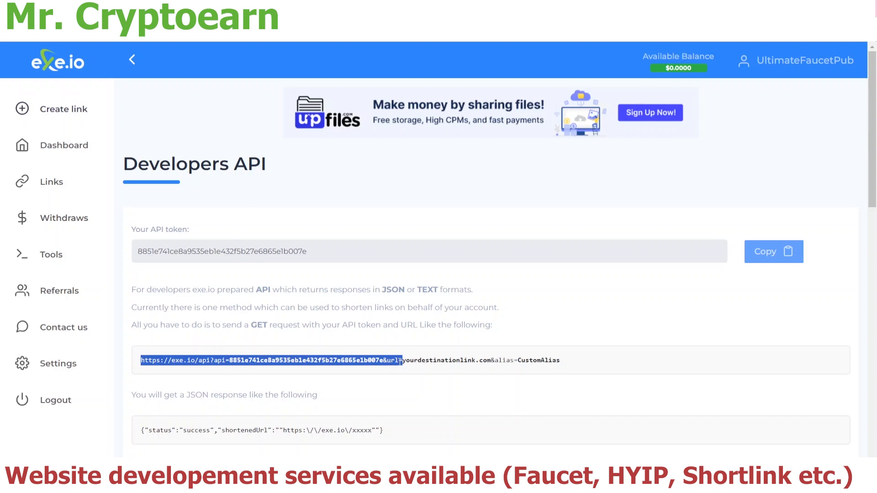
pyautogui.moveTo(404, 370)
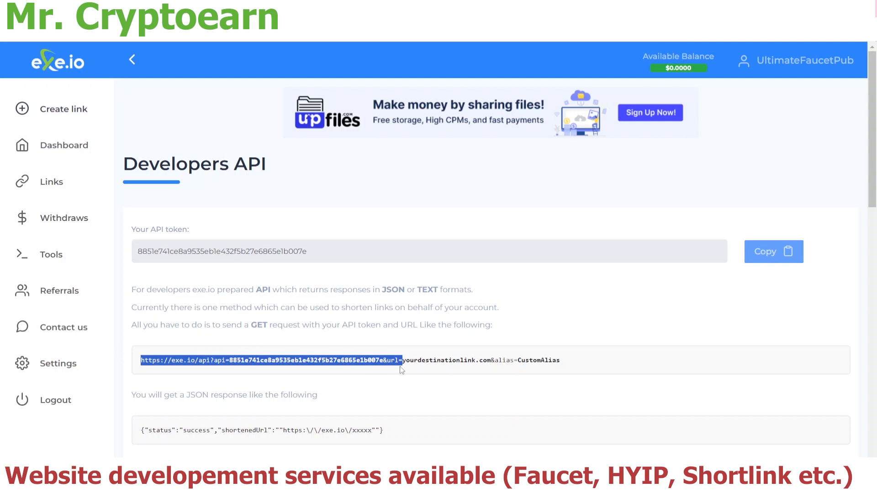
pyautogui.moveTo(513, 347)
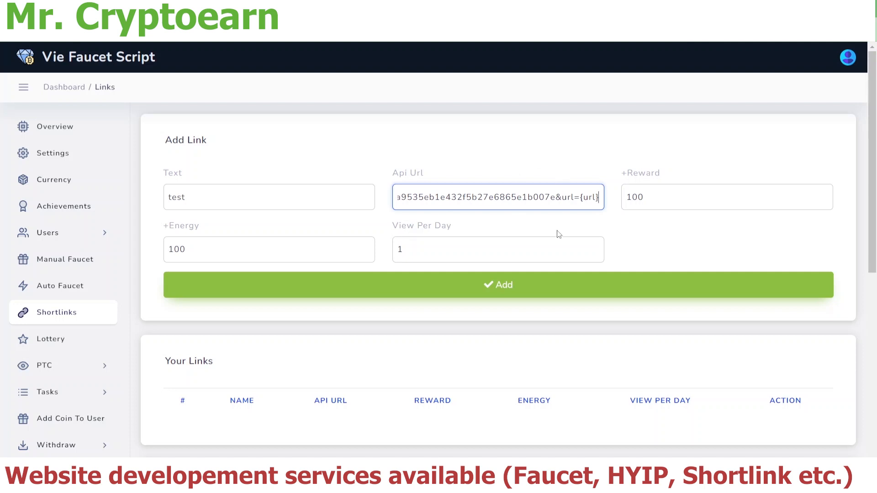
pyautogui.moveTo(582, 222)
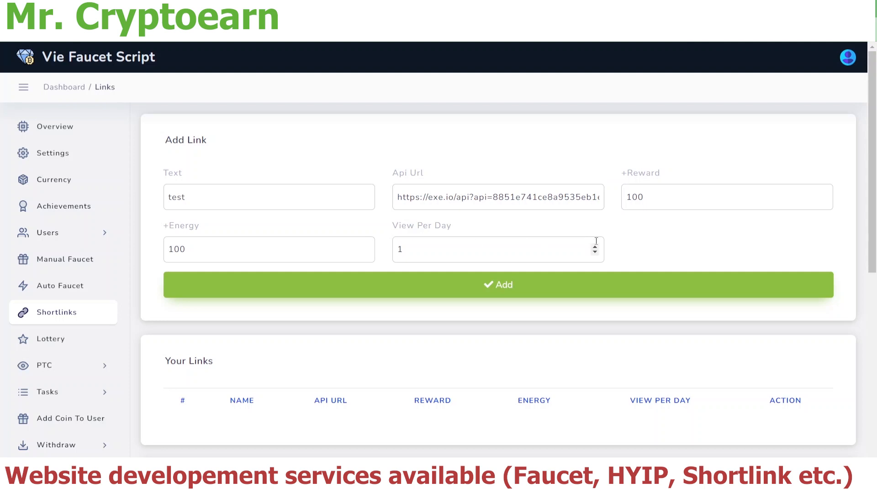
pyautogui.moveTo(738, 245)
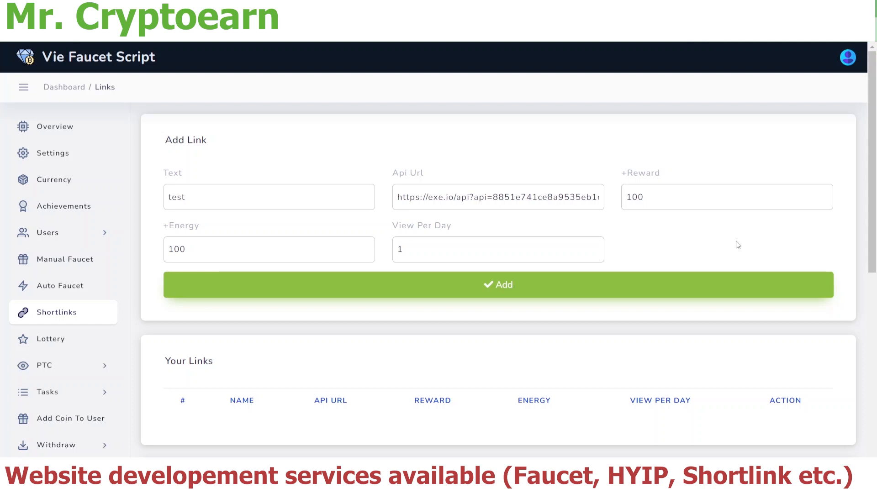
pyautogui.moveTo(726, 258)
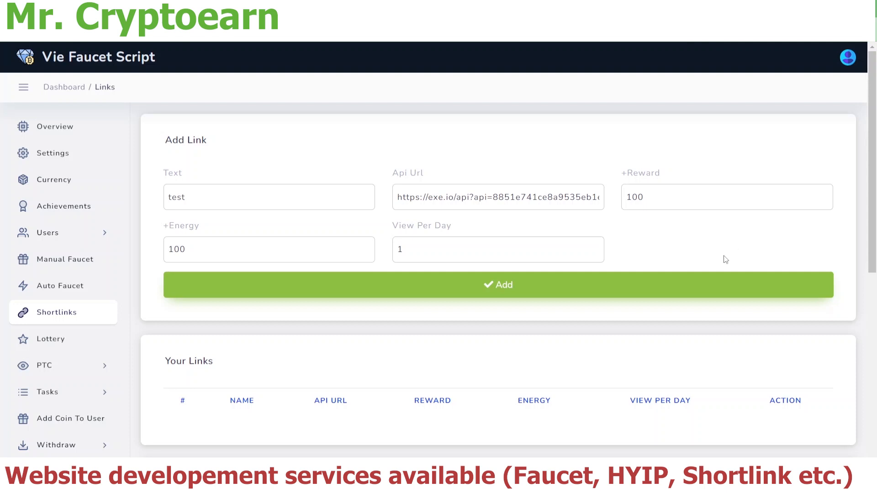
pyautogui.moveTo(552, 287)
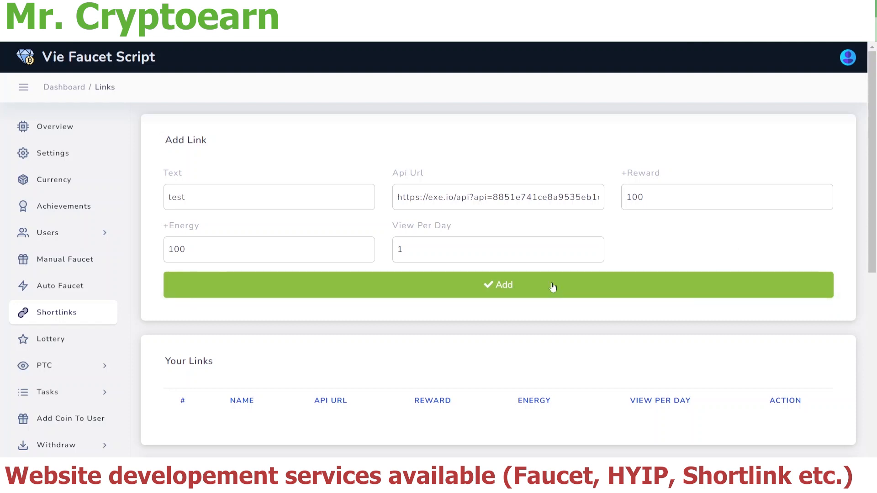
# Add the test shortlink with the exe.io API URL, then go to the user dashboard.
pyautogui.click(497, 286)
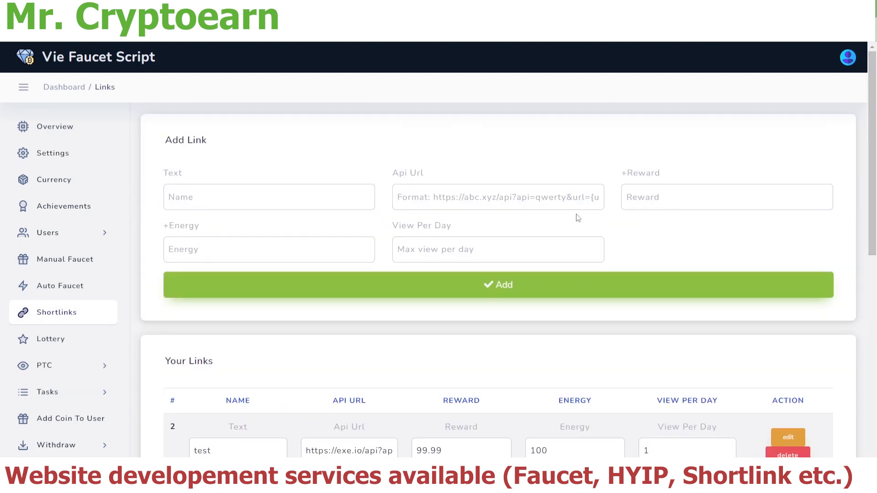
pyautogui.click(56, 126)
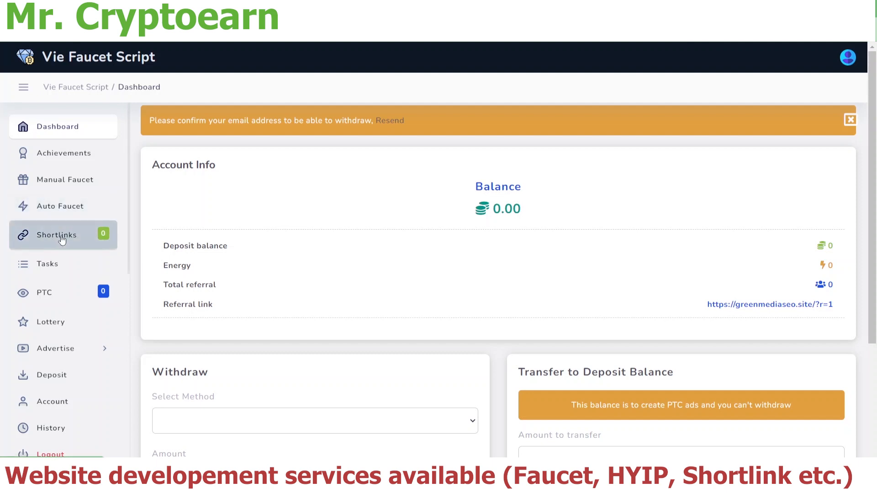
# Show the user Shortlinks wall and start visiting the test link (99.99 coins, 100 energy).
pyautogui.click(57, 235)
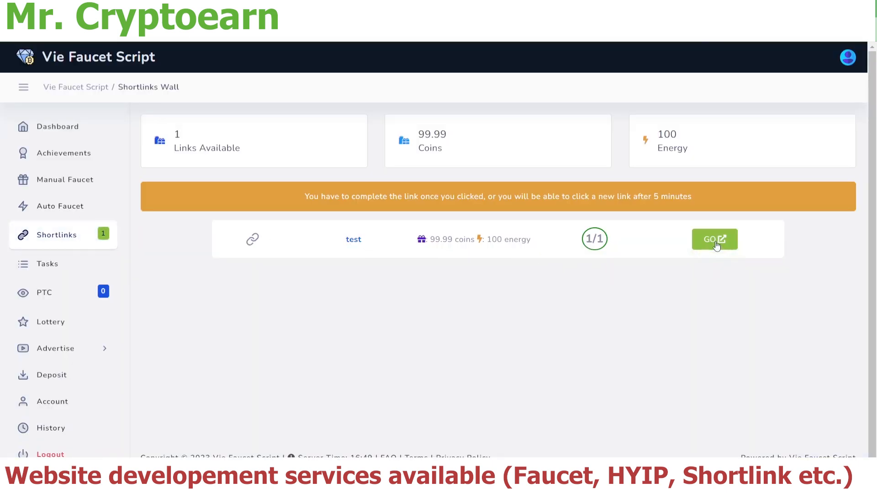
pyautogui.click(714, 239)
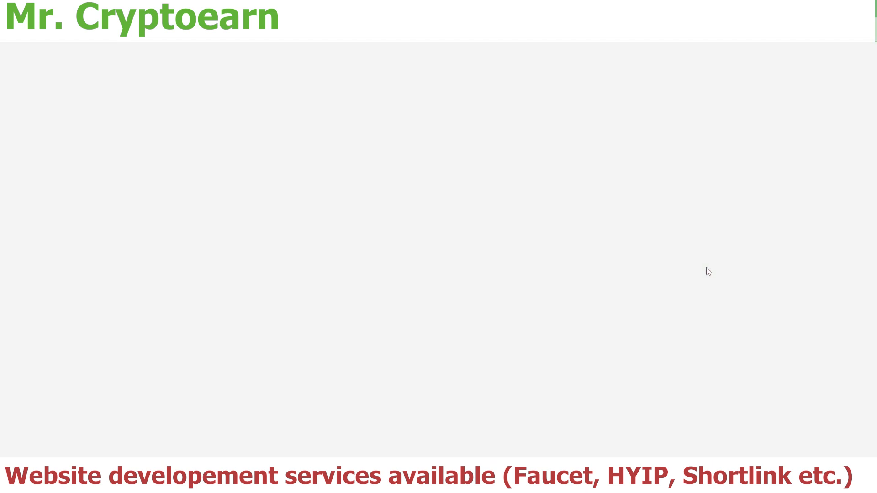